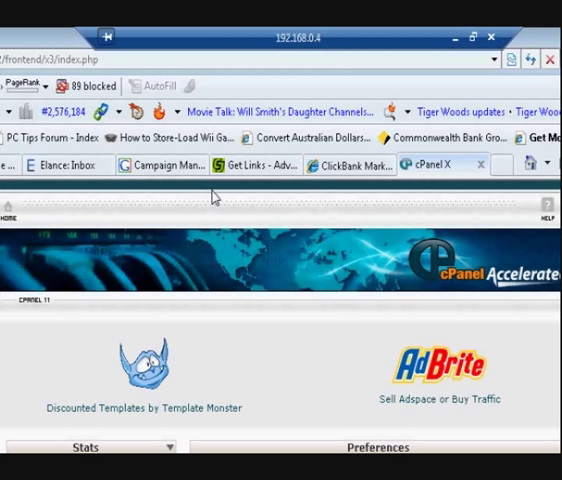
mouse_move(262, 278)
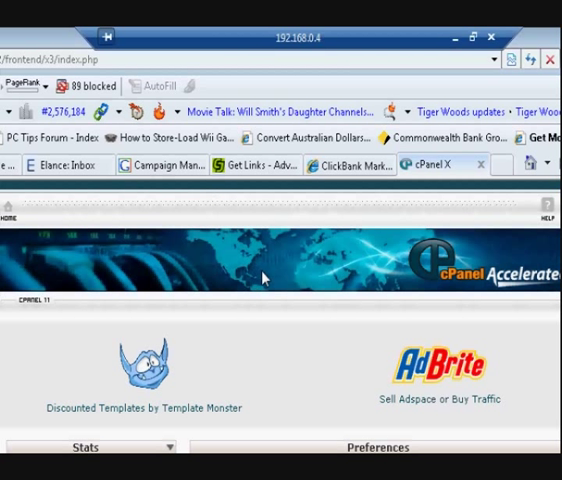
mouse_move(259, 291)
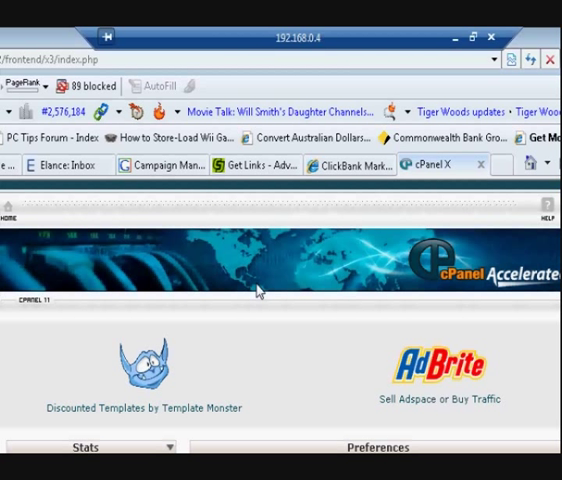
mouse_move(362, 337)
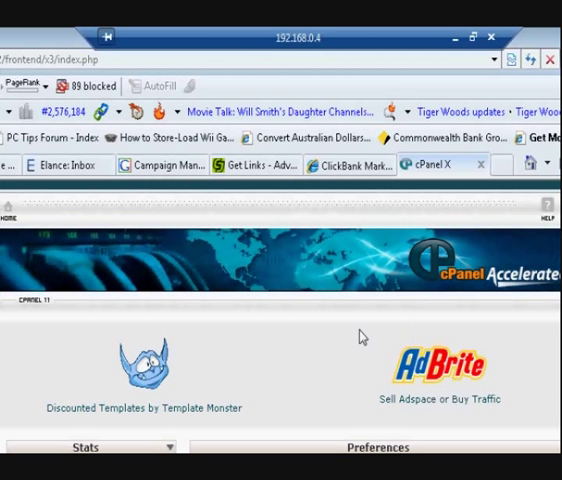
mouse_move(350, 321)
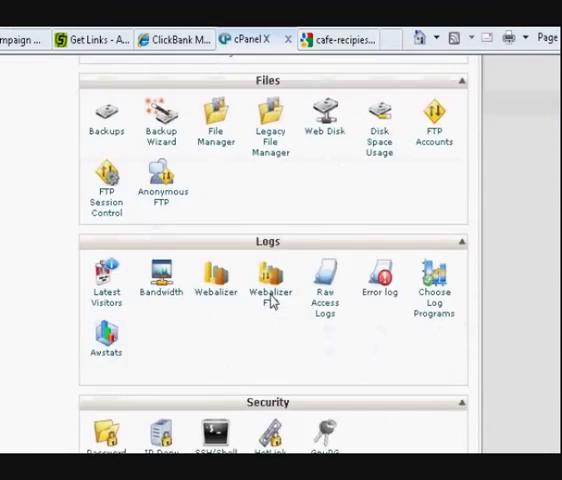
Step: Scroll the cPanel dashboard down to the Domains tool group
scroll("down", 3)
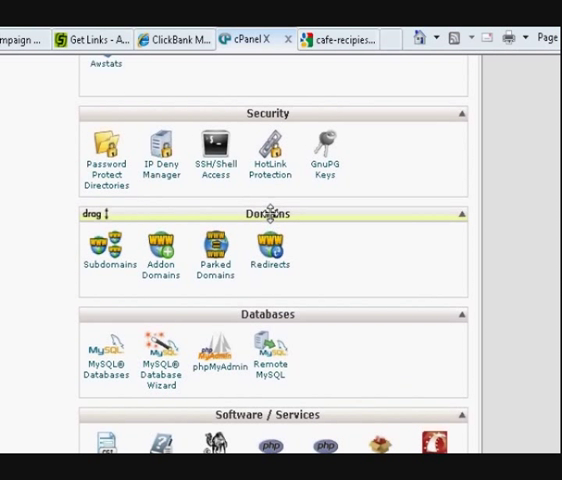
mouse_move(272, 213)
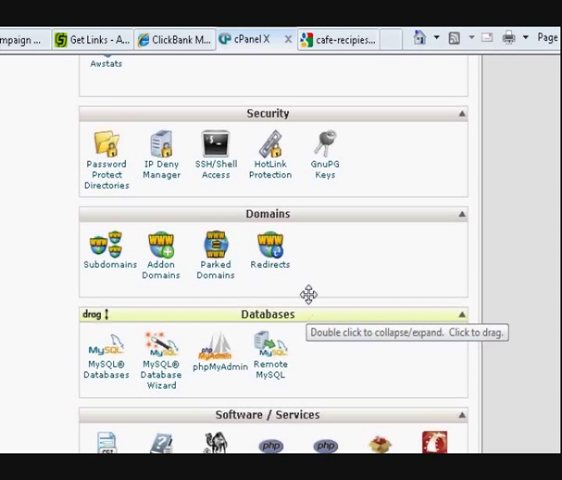
mouse_move(160, 270)
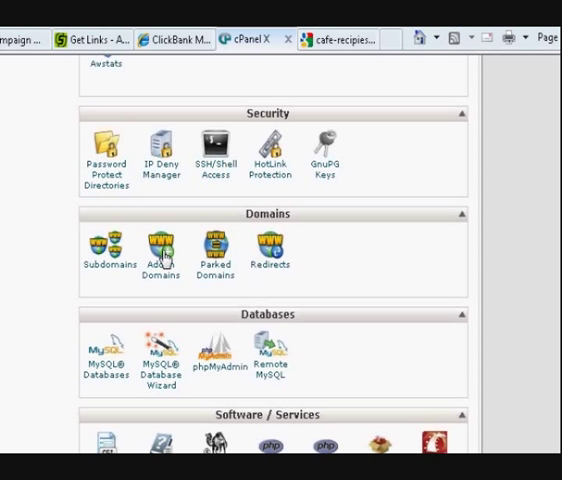
mouse_move(166, 248)
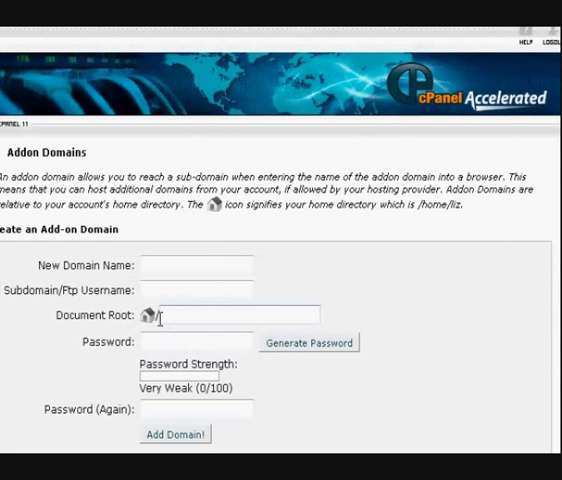
Step: Enter woodfordnewspaper.com as the new addon domain name
scroll("down", 3)
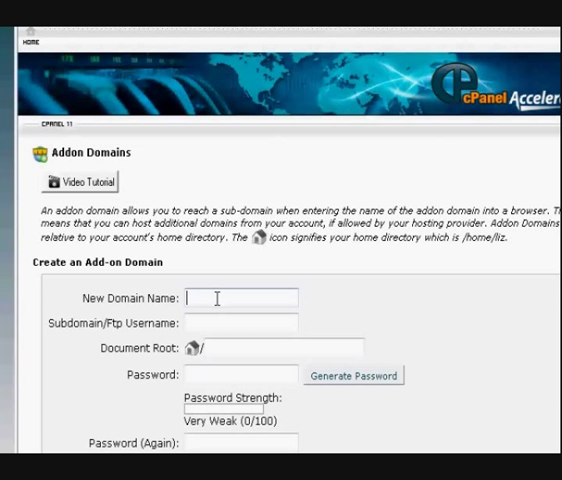
type("woodfor")
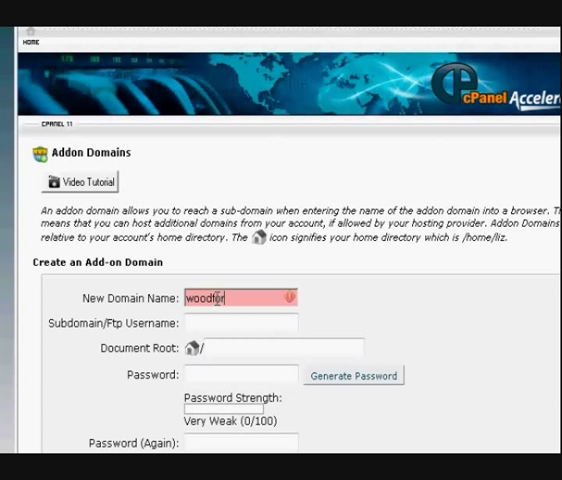
type("d")
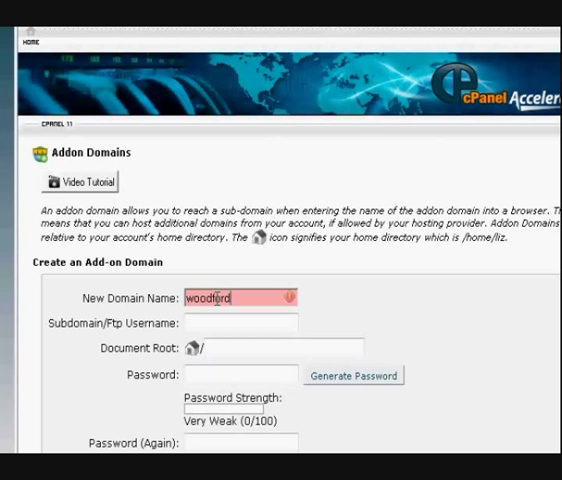
type("n")
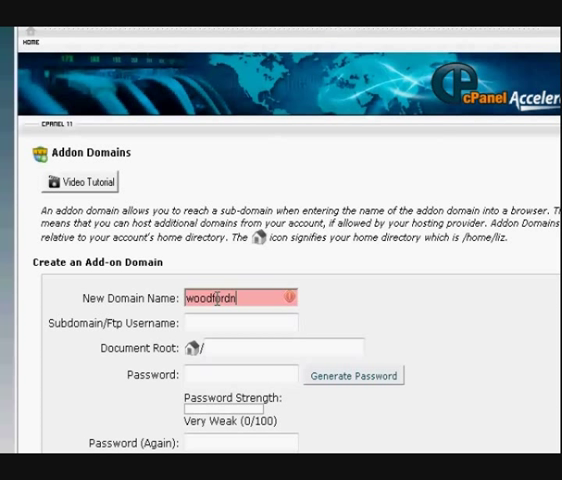
type("news")
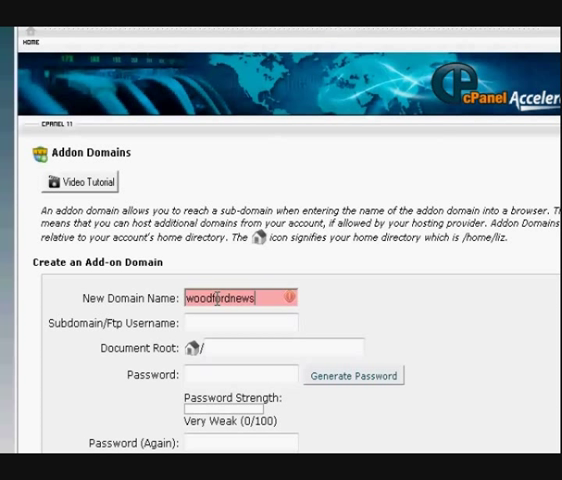
type("paper.com")
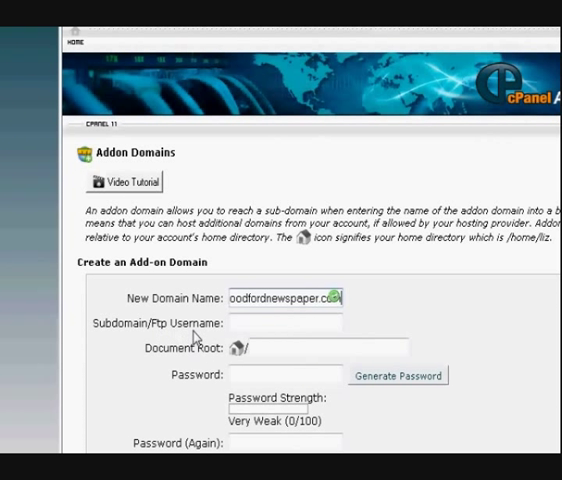
mouse_move(197, 335)
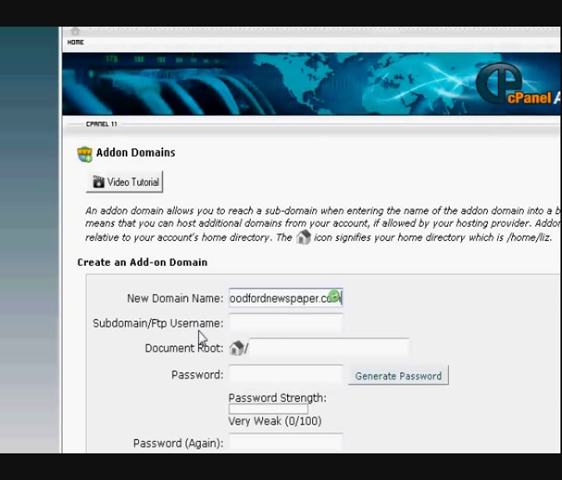
scroll("down", 3)
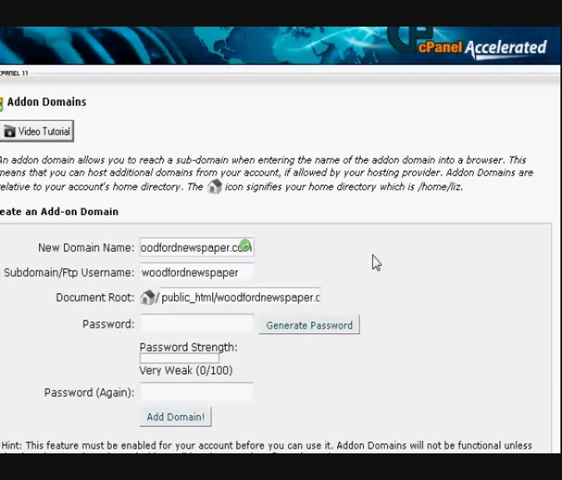
mouse_move(379, 300)
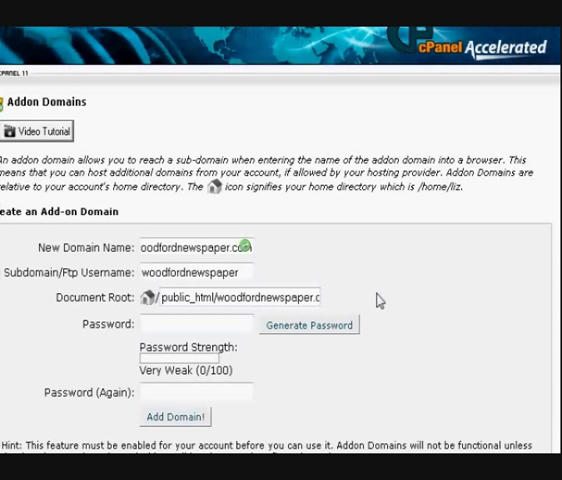
mouse_move(385, 307)
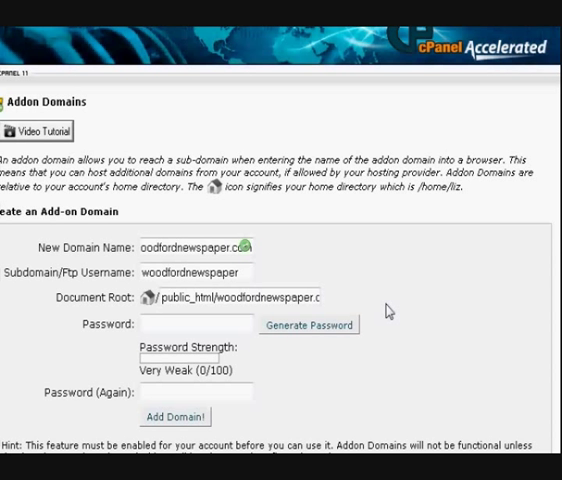
Step: Scroll the form to check the auto-filled woodfordnewspaper username and public_html document root
scroll("down", 3)
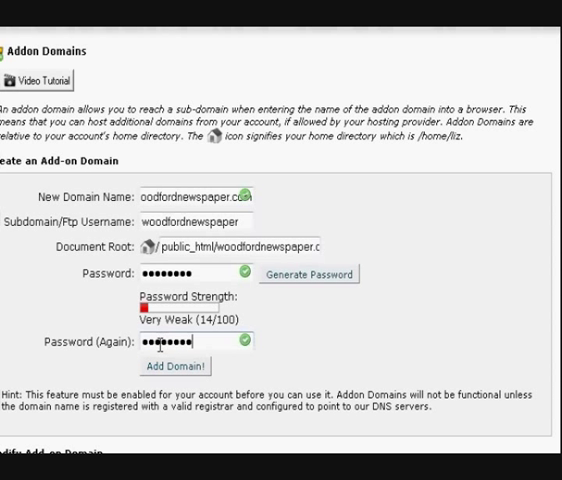
Step: Submit the woodfordnewspaper.com addon domain form with Add Domain!
scroll("down", 3)
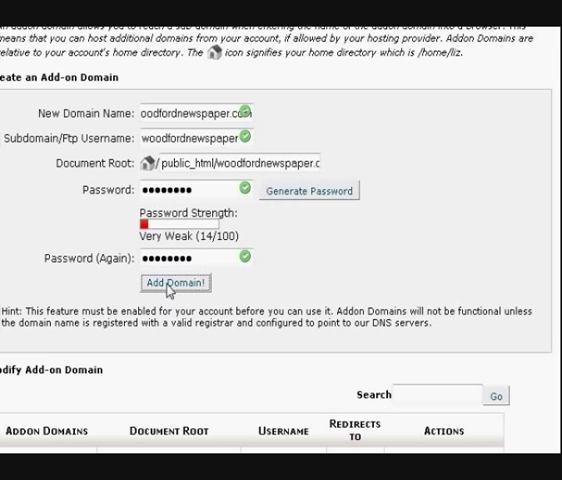
left_click(174, 282)
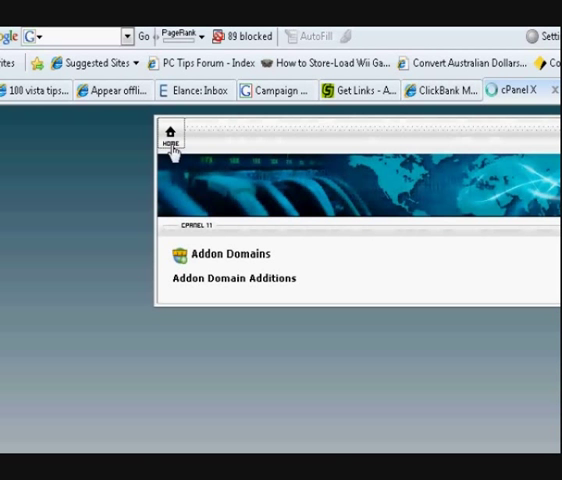
Step: Go back to the cPanel home dashboard and scroll down to the Domains section
left_click(171, 135)
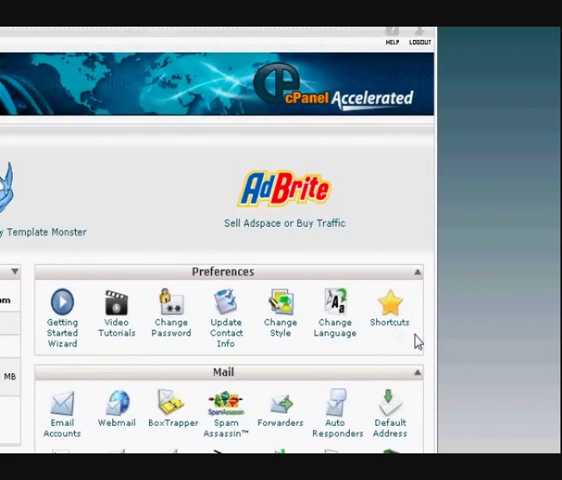
scroll("down", 3)
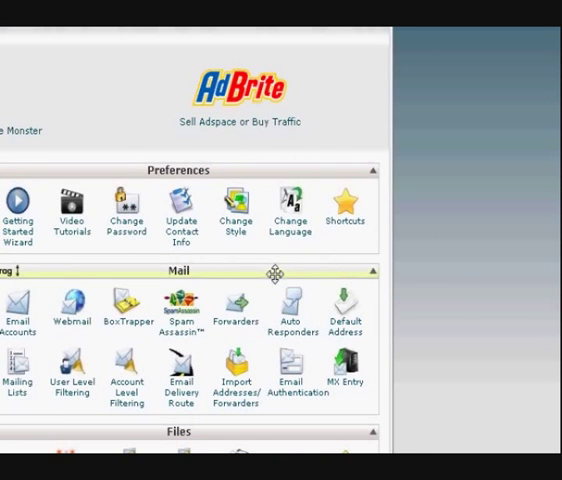
scroll("down", 3)
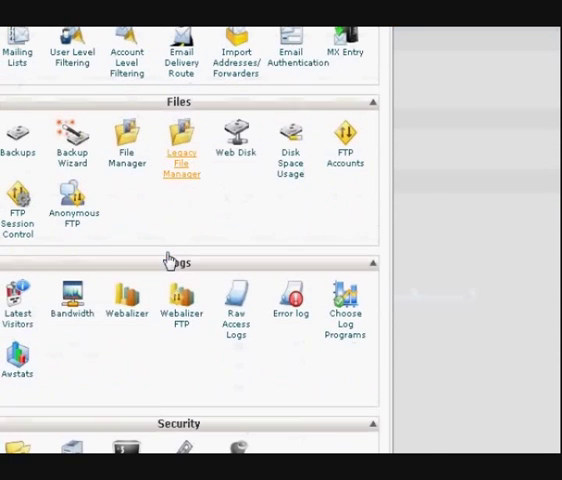
scroll("down", 3)
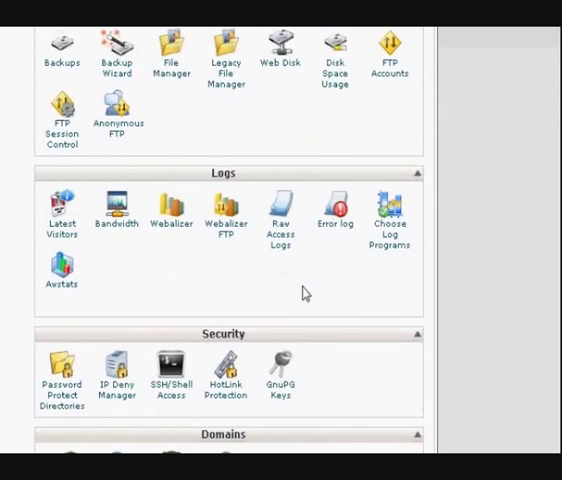
scroll("down", 3)
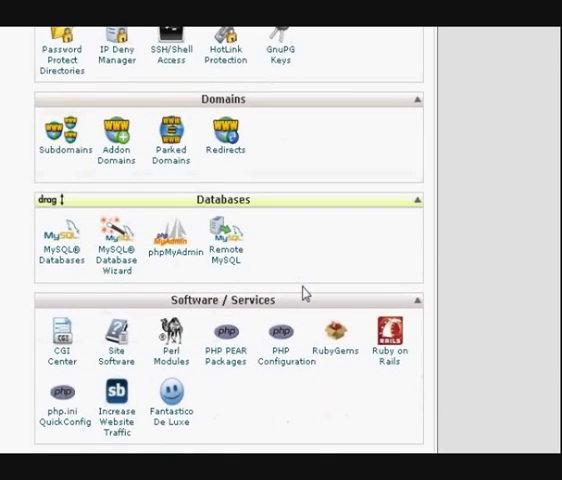
scroll("down", 3)
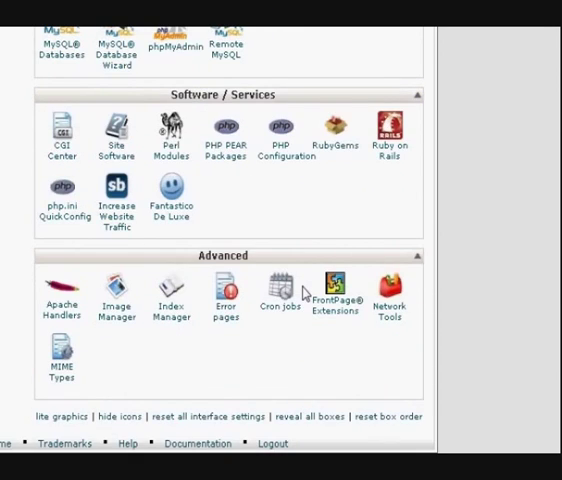
scroll("up", 3)
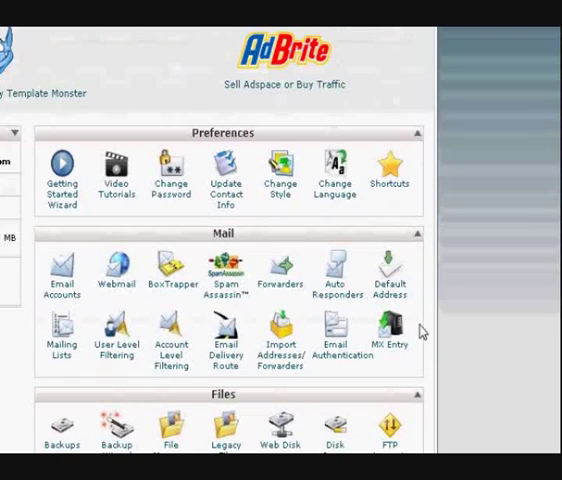
scroll("down", 3)
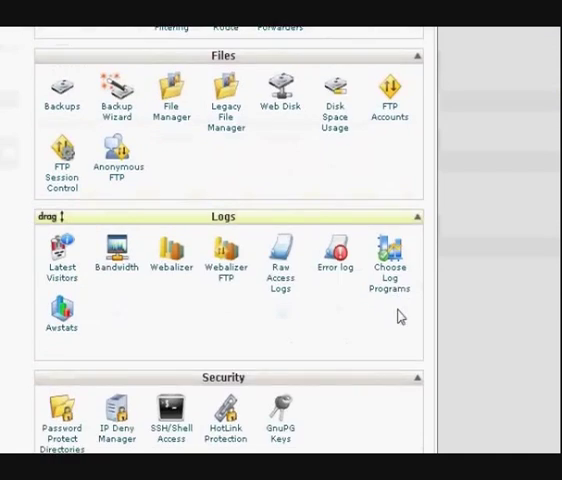
scroll("down", 3)
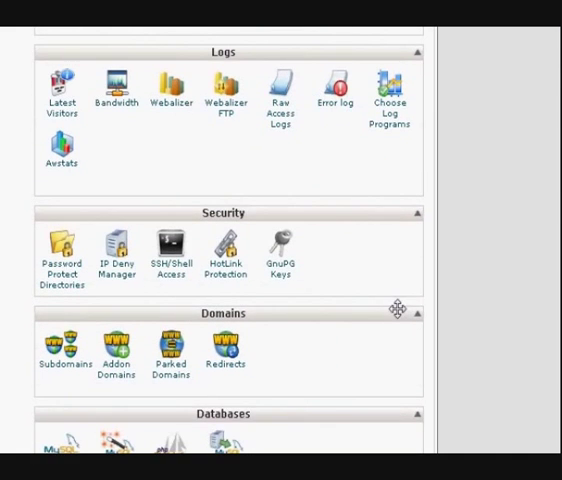